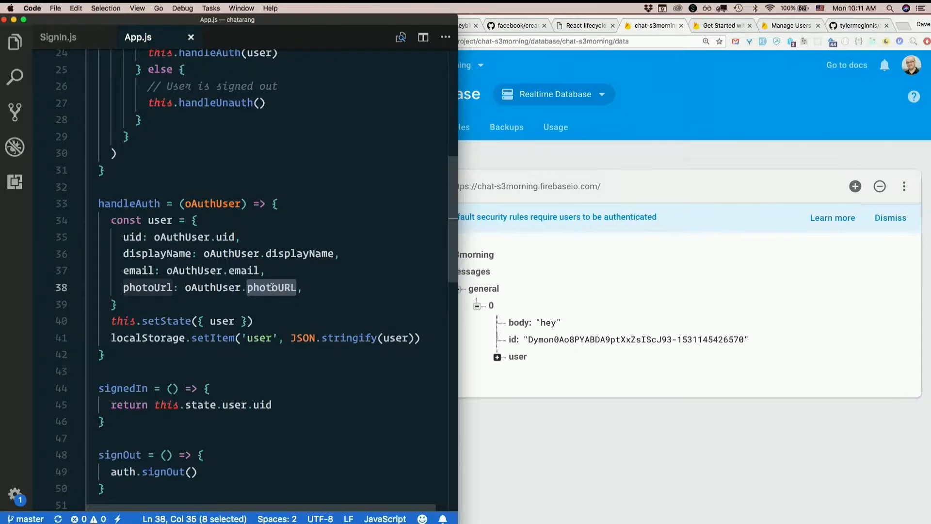
# Search the project for Avatar.js via Quick Open with "avatar".
pyautogui.write('avatar')
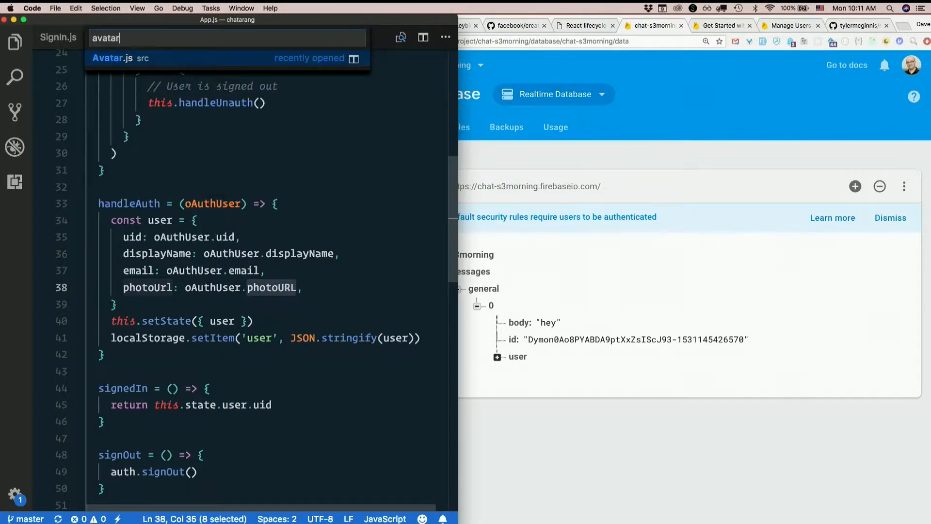
# In Avatar.js, prefix the adorable URL with "user.photoUrl || " for imageUrl.
pyautogui.click(123, 57)
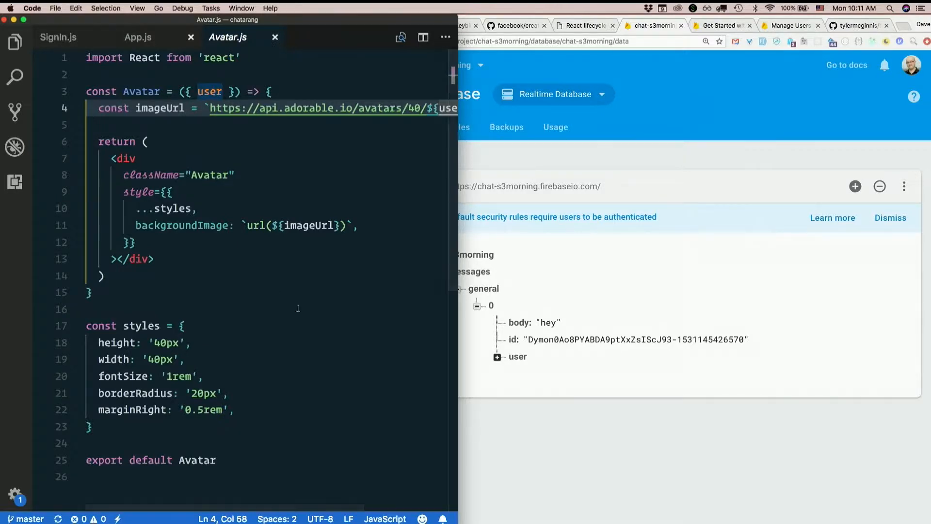
pyautogui.doubleClick(313, 108)
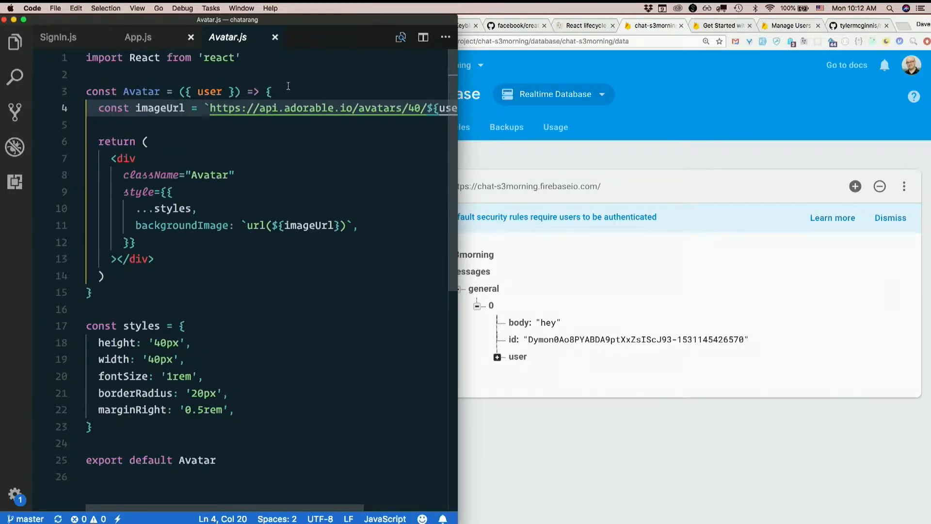
pyautogui.write('user.photoUrl ||')
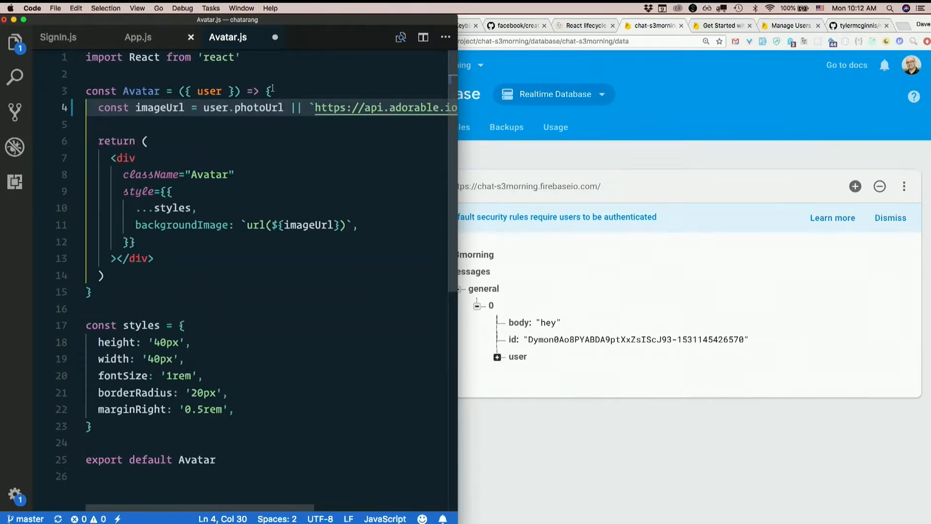
pyautogui.click(284, 107)
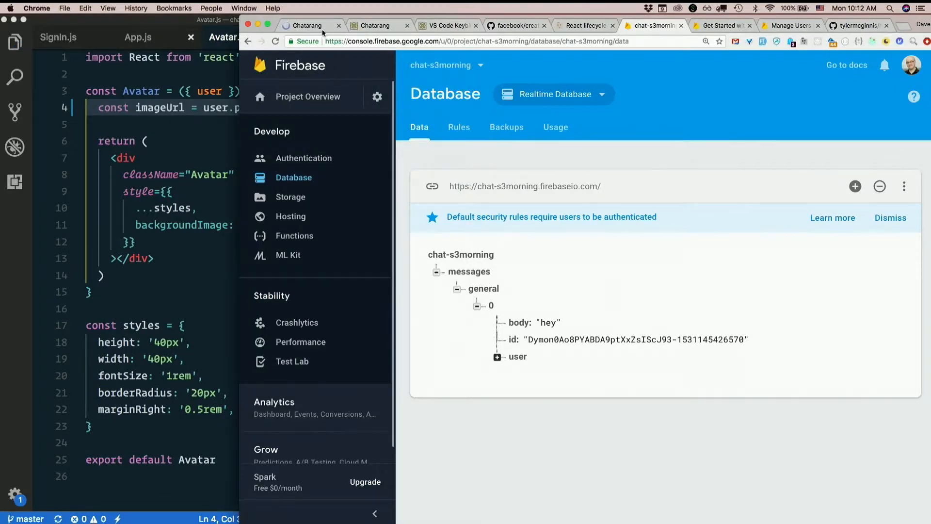
# Inspect the Chatarang avatar circle to see its Google profile photo background image.
pyautogui.click(304, 26)
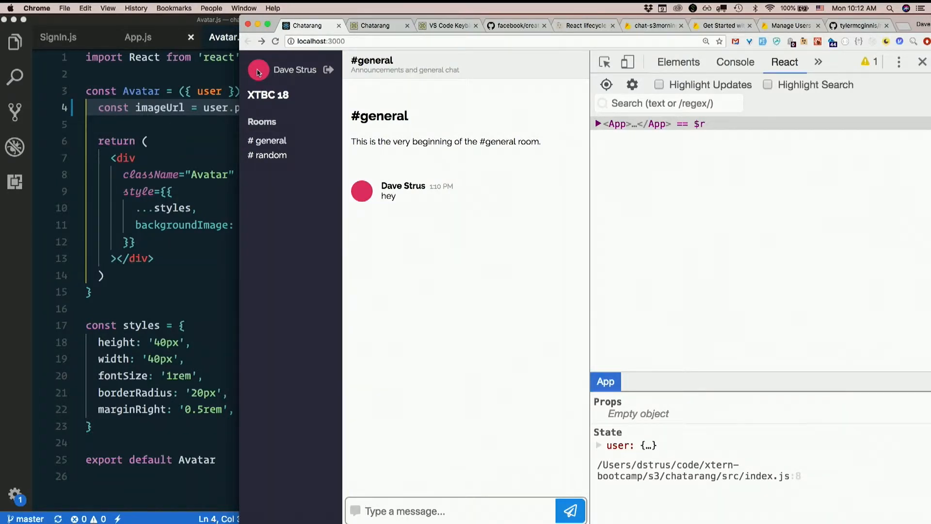
pyautogui.moveTo(187, 256)
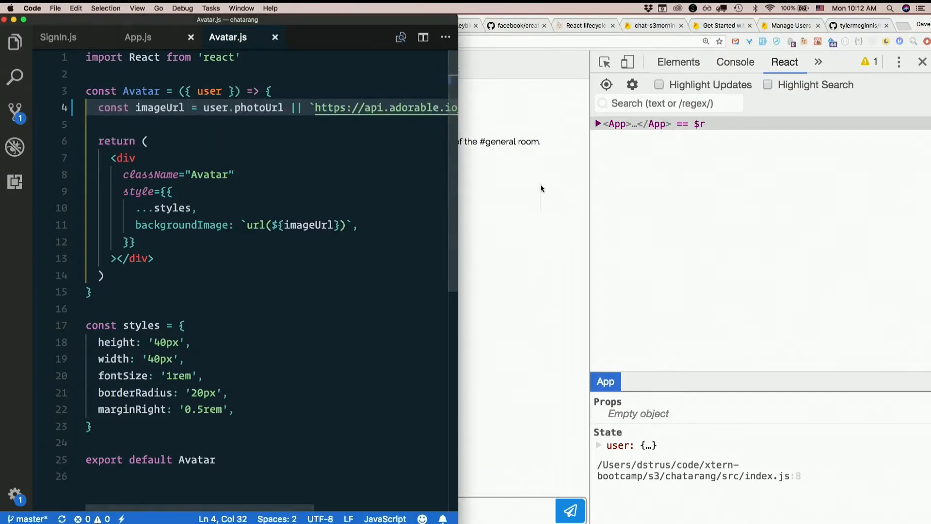
pyautogui.rightClick(259, 79)
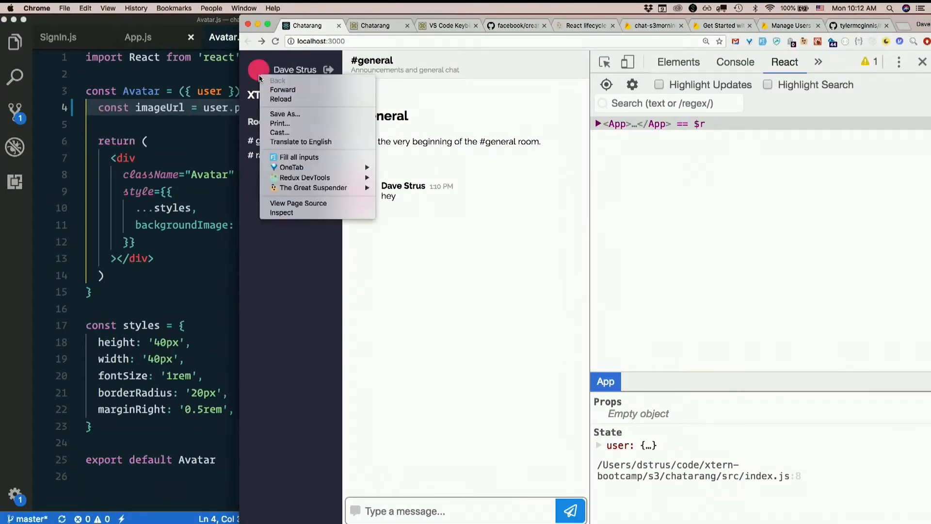
pyautogui.click(281, 213)
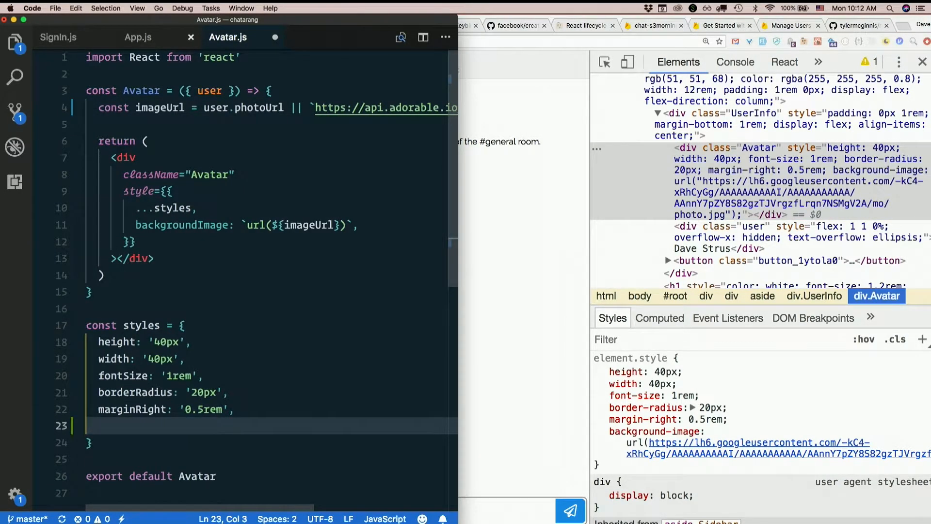
# Add backgroundSize: '40px 40px' to the Avatar.js styles object.
pyautogui.write('back')
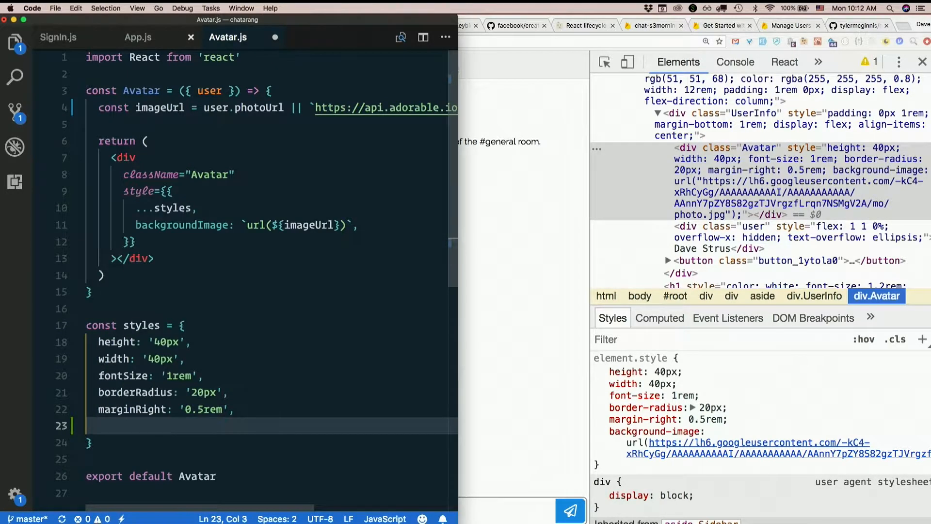
pyautogui.write('backgroundSize:')
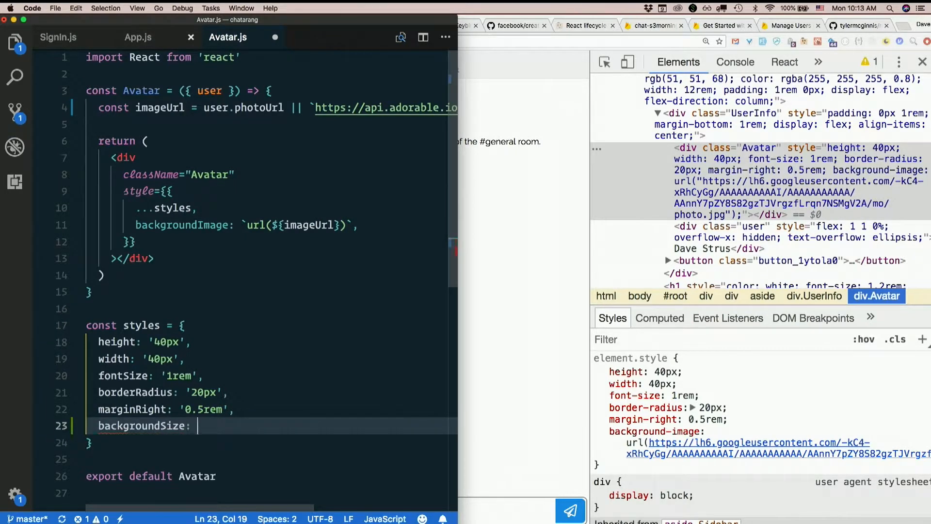
pyautogui.write("''")
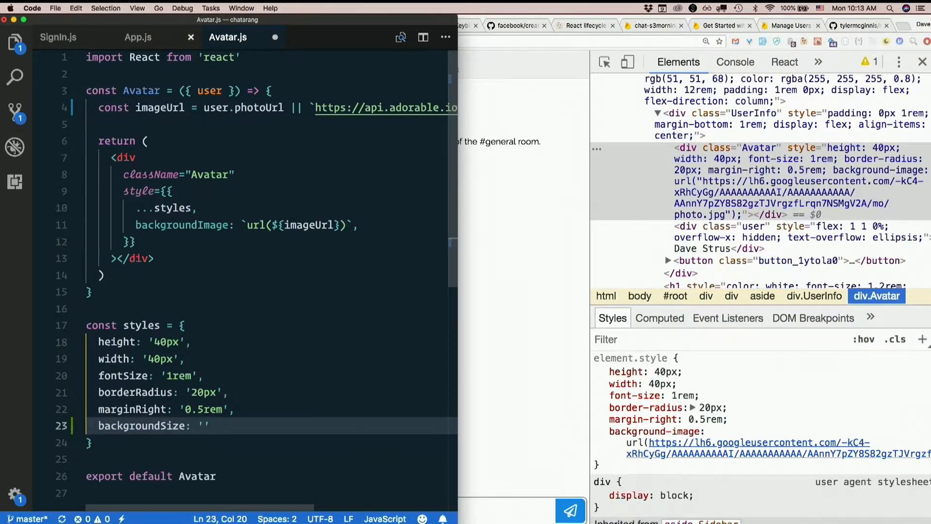
pyautogui.write('40px 40')
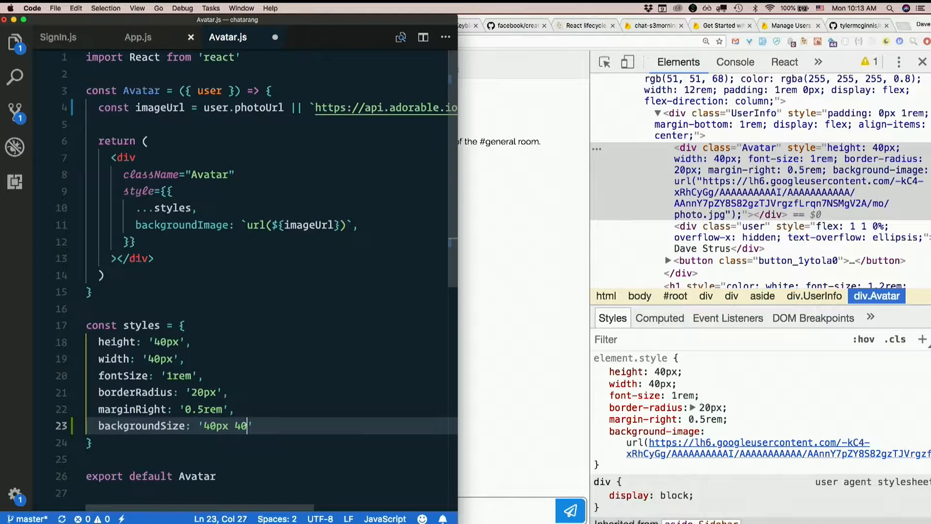
pyautogui.write("px'")
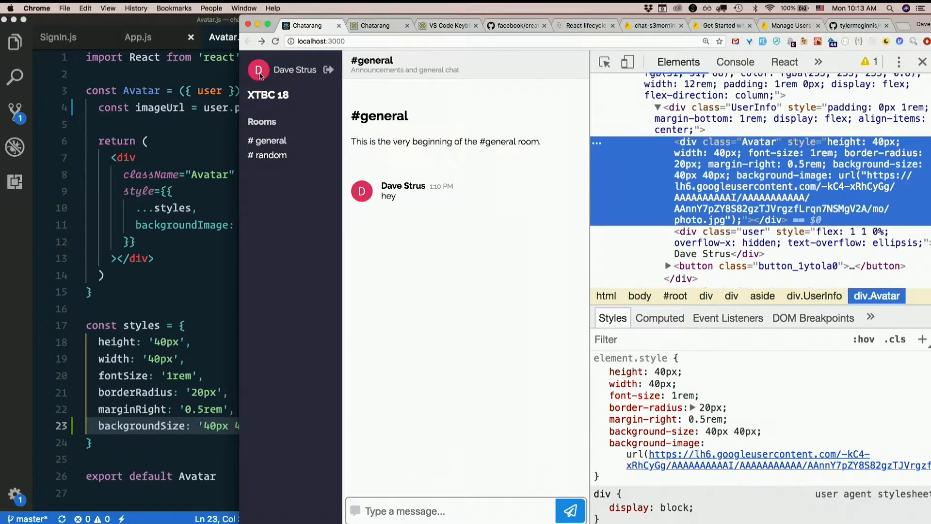
pyautogui.moveTo(313, 79)
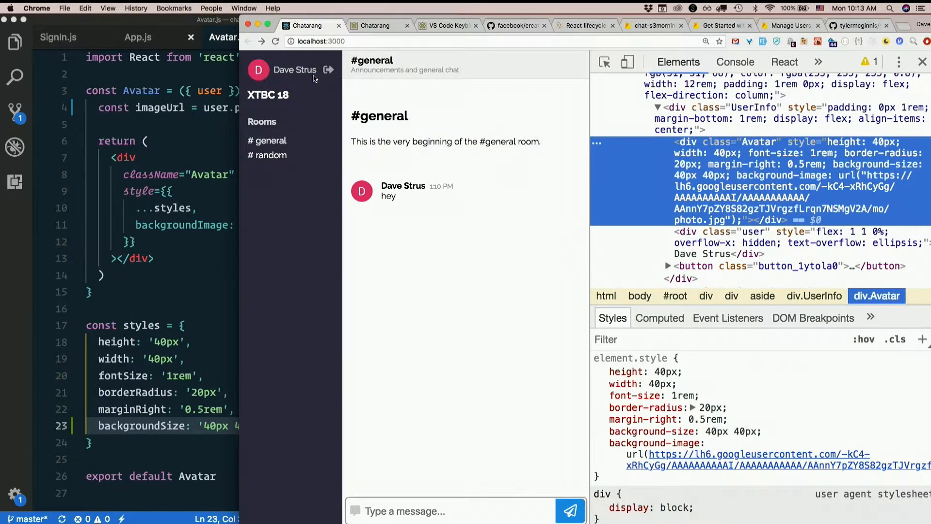
# Sign out of Chatarang using the icon beside the user name.
pyautogui.click(328, 70)
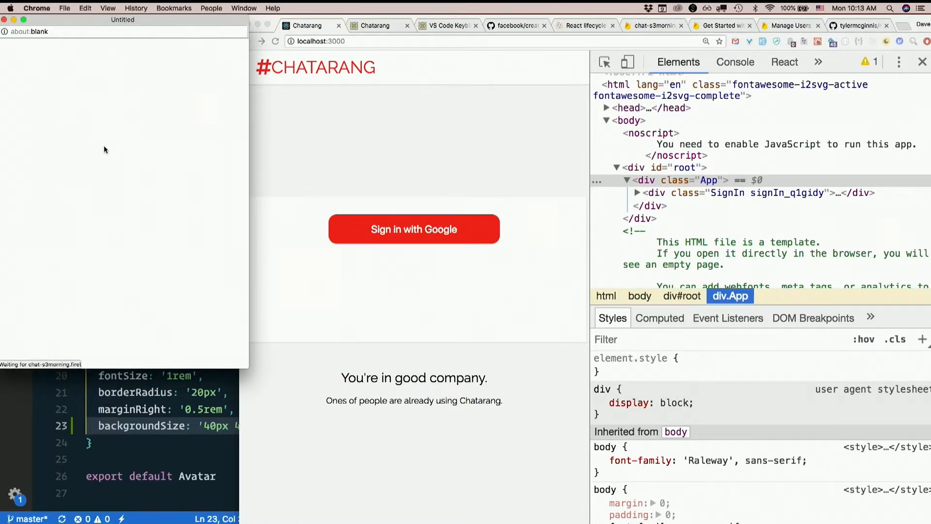
# Sign in with Google again and send "Hey, everyone!" in #general showing the Google photo.
pyautogui.click(415, 229)
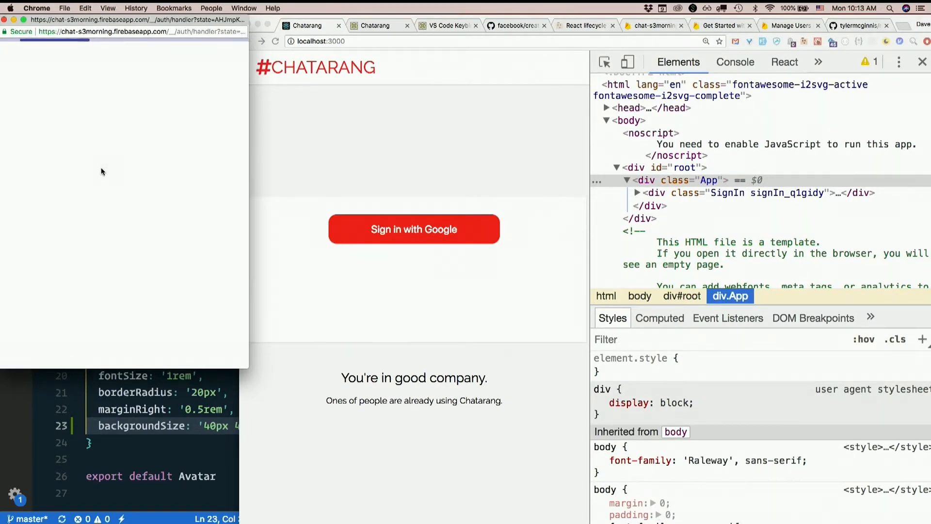
pyautogui.click(413, 228)
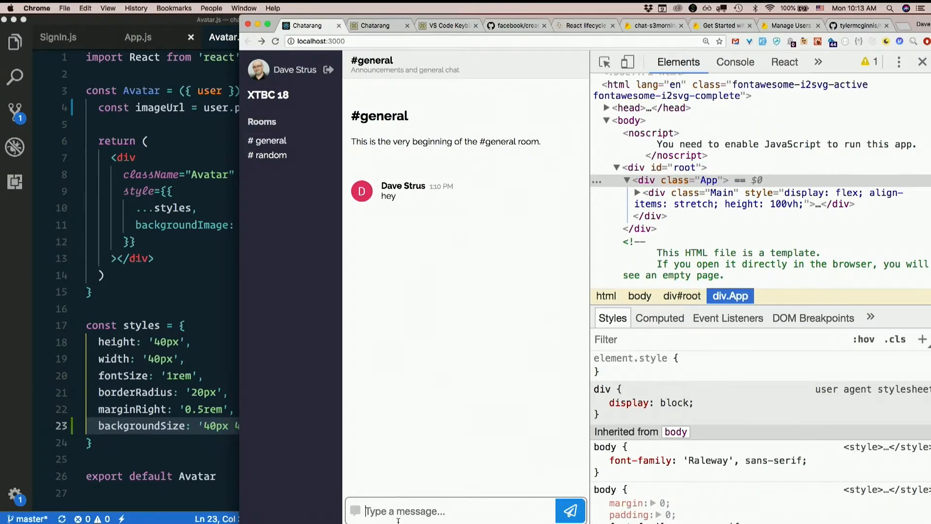
pyautogui.write('Hey, everyone')
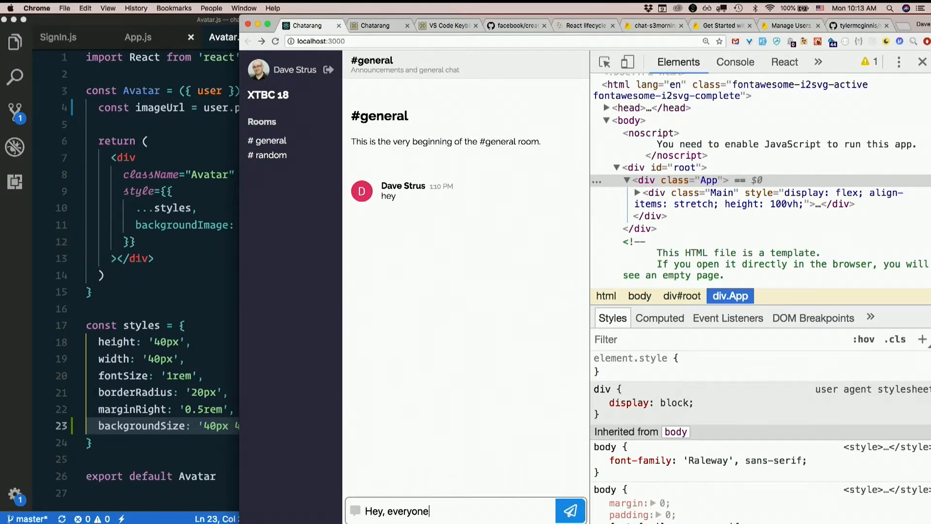
pyautogui.click(569, 511)
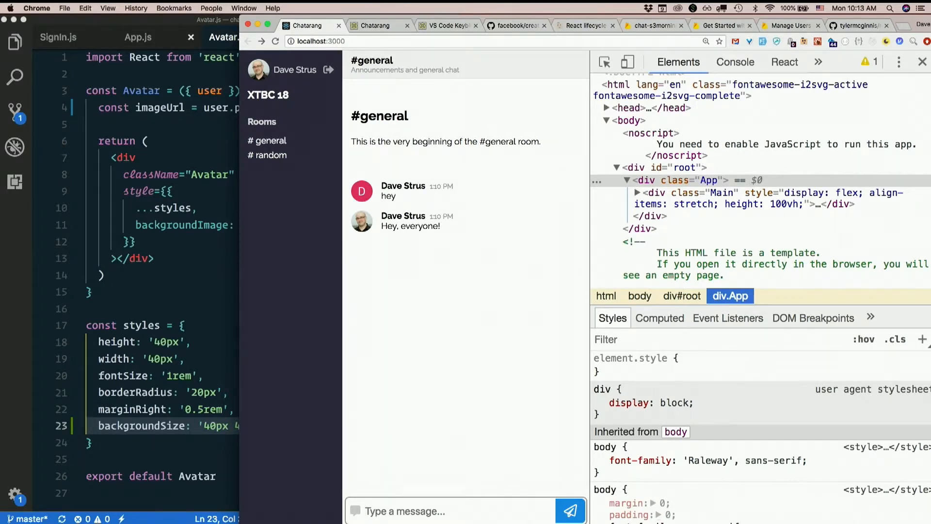
pyautogui.moveTo(274, 110)
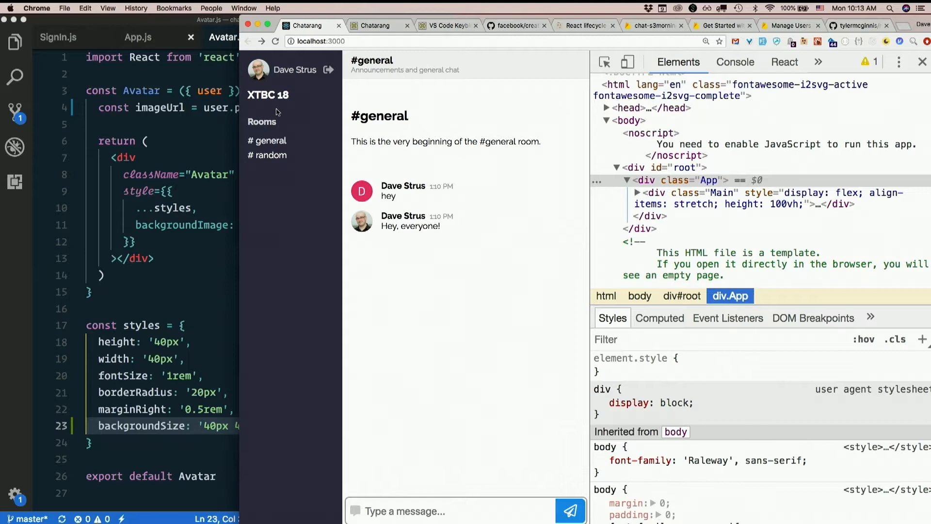
pyautogui.moveTo(361, 229)
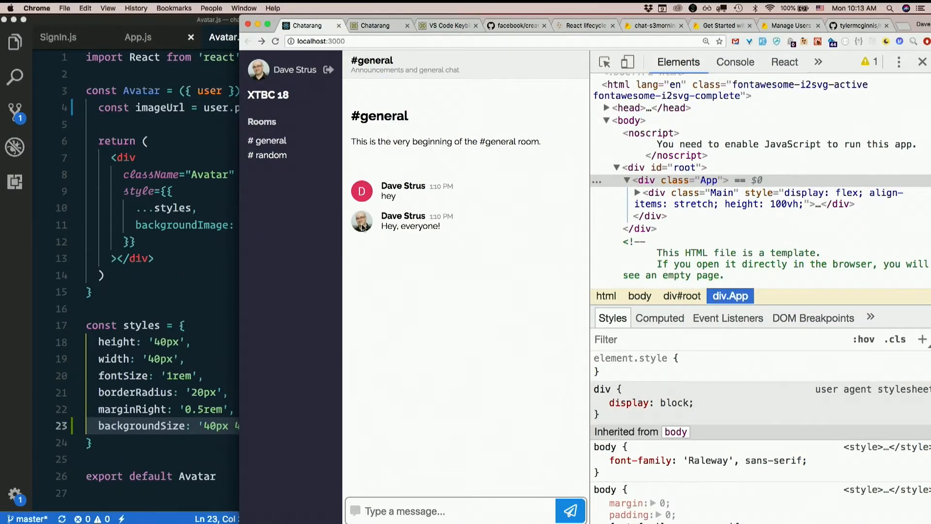
pyautogui.click(138, 37)
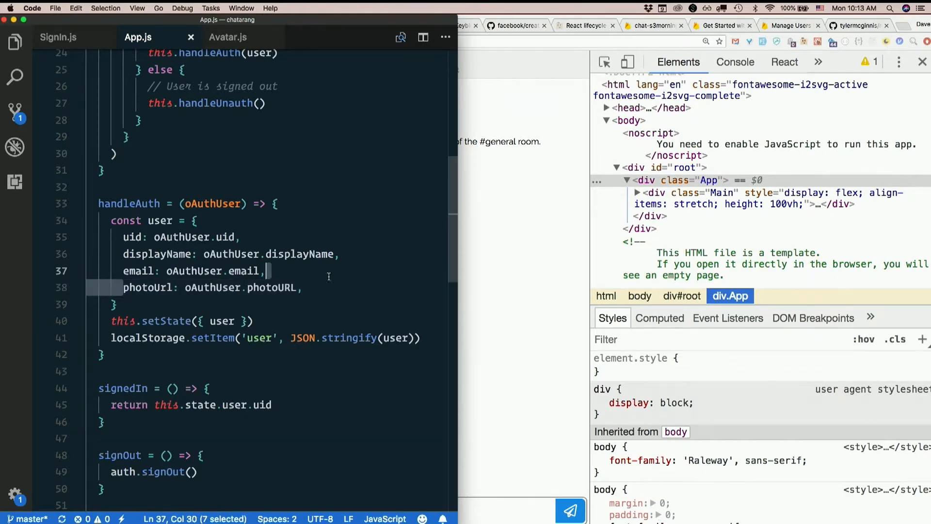
# Return from App.js's handleAuth photoUrl to the Avatar.js tab.
pyautogui.click(228, 37)
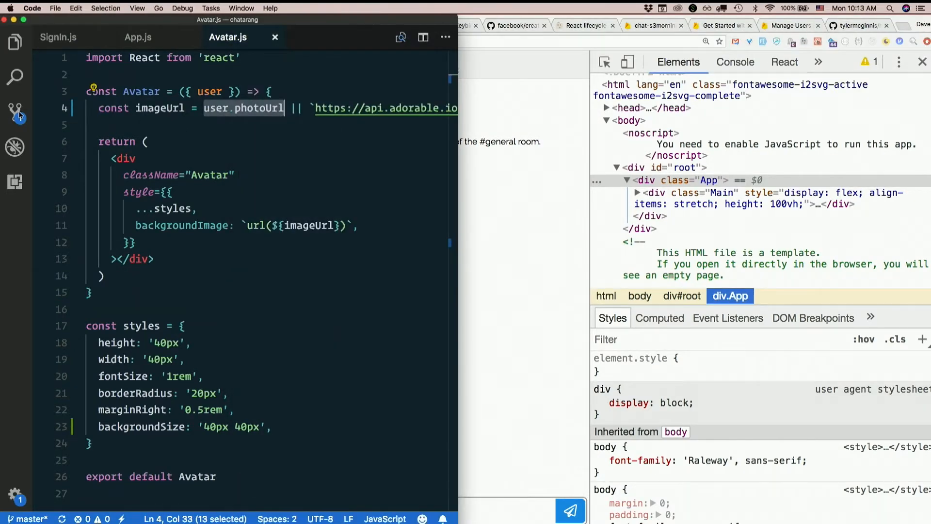
# Commit the Avatar.js change as 'Use avatars from authentication services' in Source Control.
pyautogui.click(15, 113)
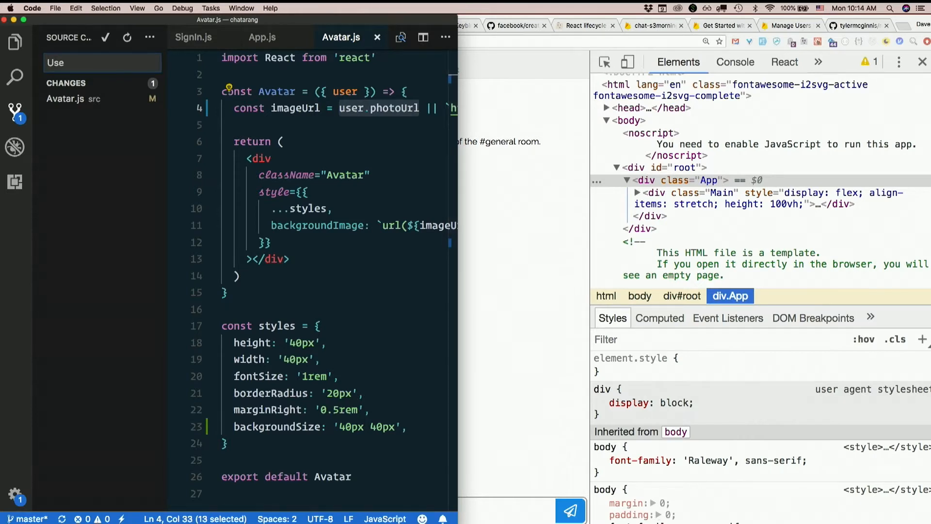
pyautogui.write('avatars from')
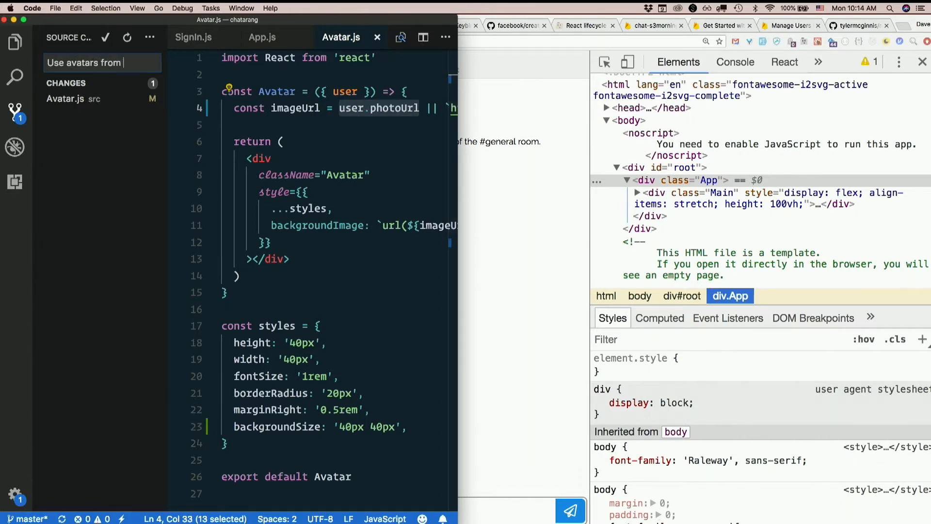
pyautogui.write('authentication services')
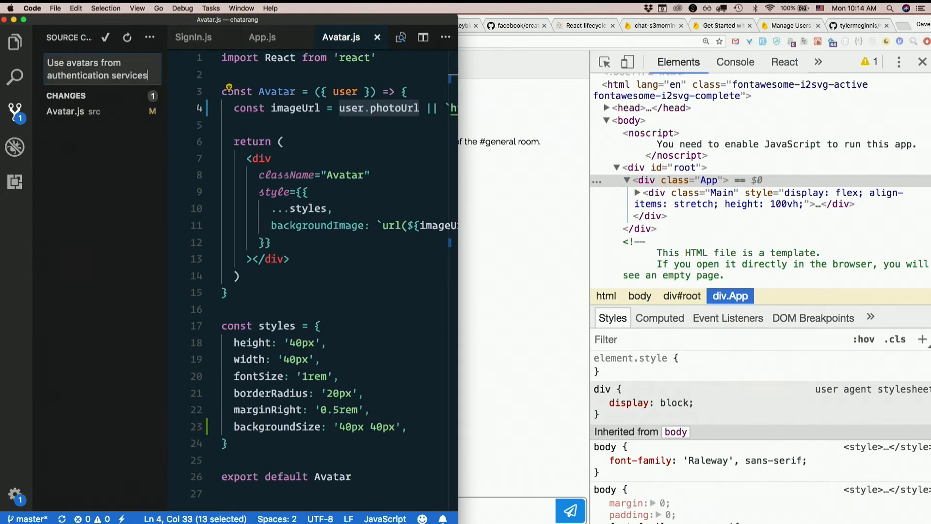
pyautogui.click(149, 38)
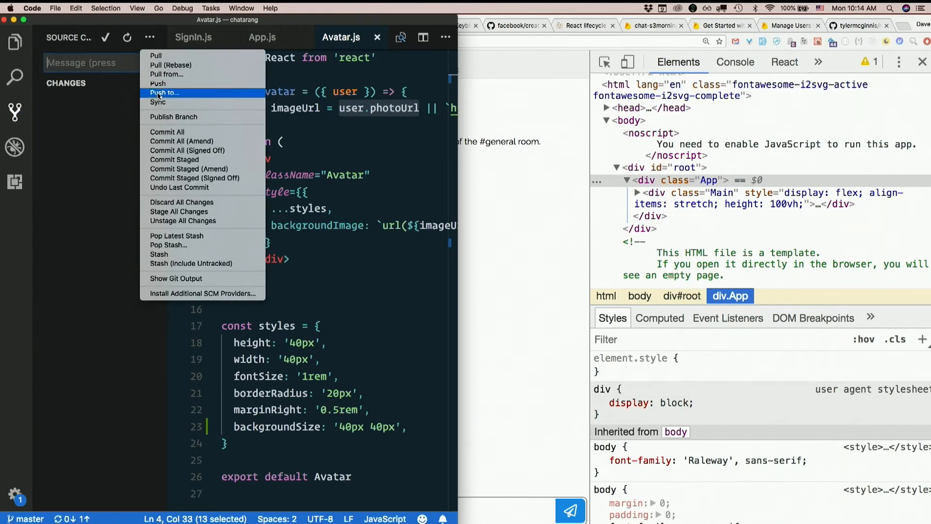